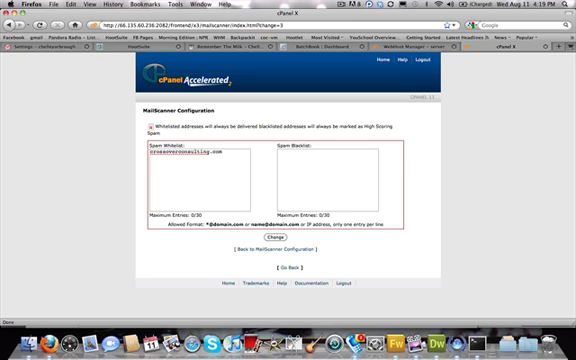
Submit the spam whitelist with the added domain via the Change button.
{"action": "left_click", "coordinate": [272, 238]}
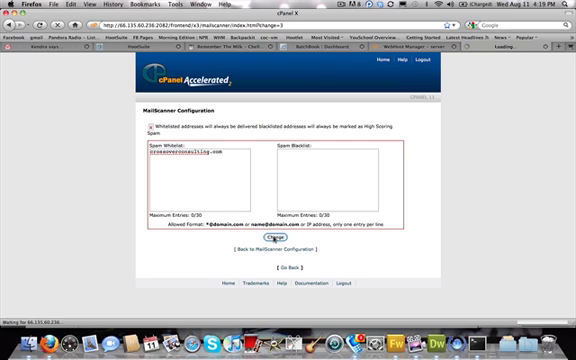
{"action": "left_click", "coordinate": [277, 240]}
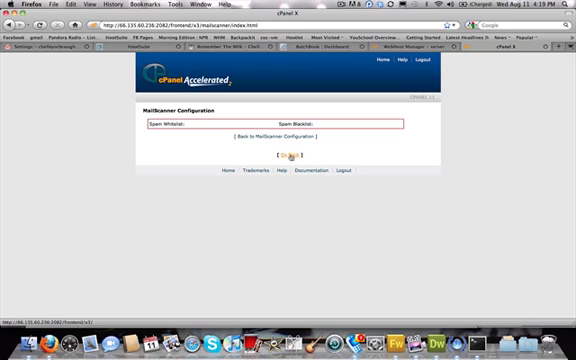